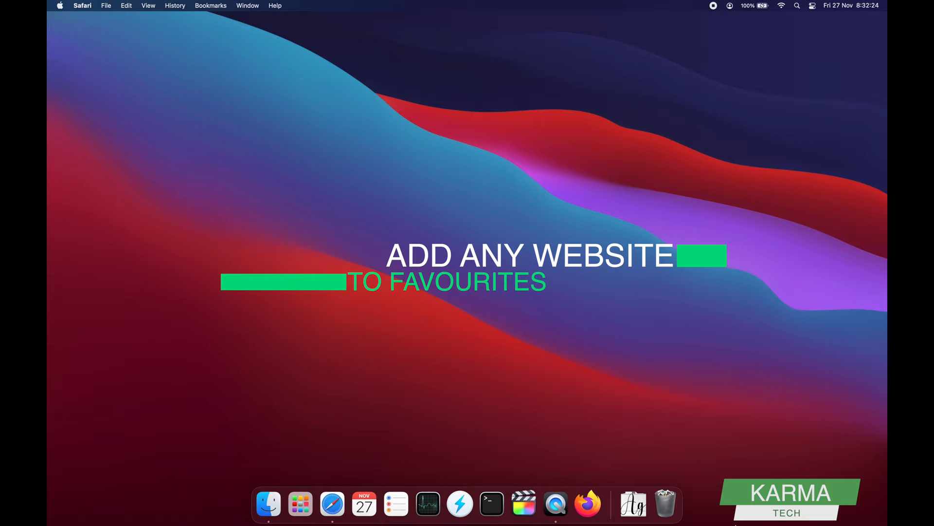
Step: Launch Safari from the Dock so the Google homepage at google.com is showing
left_click(331, 503)
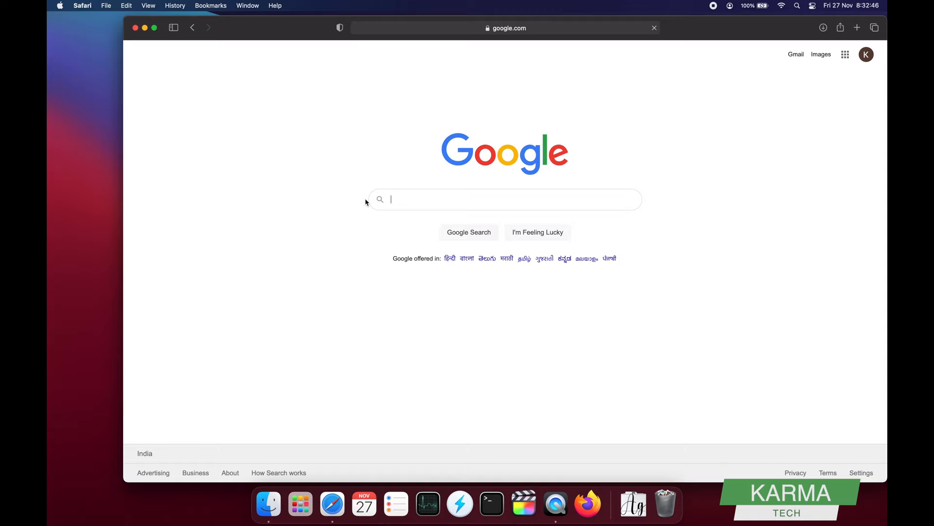
left_click(857, 28)
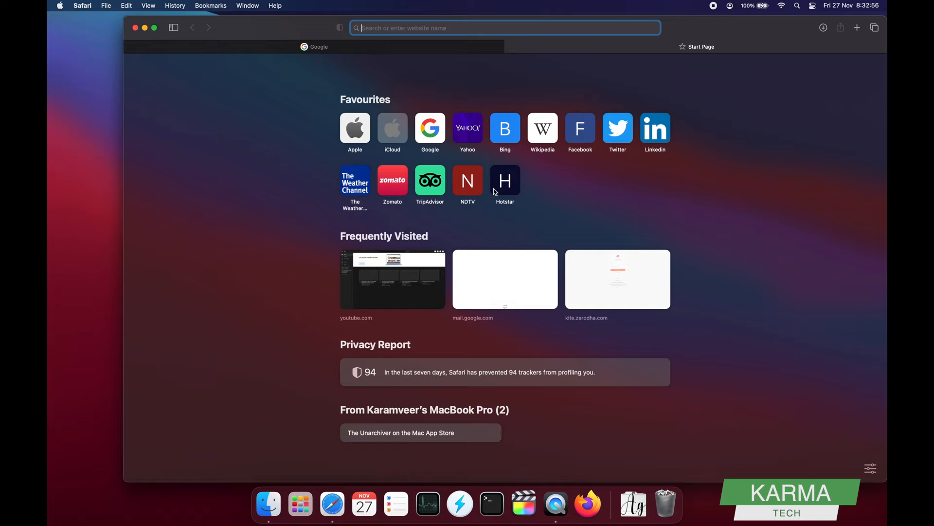
mouse_move(754, 309)
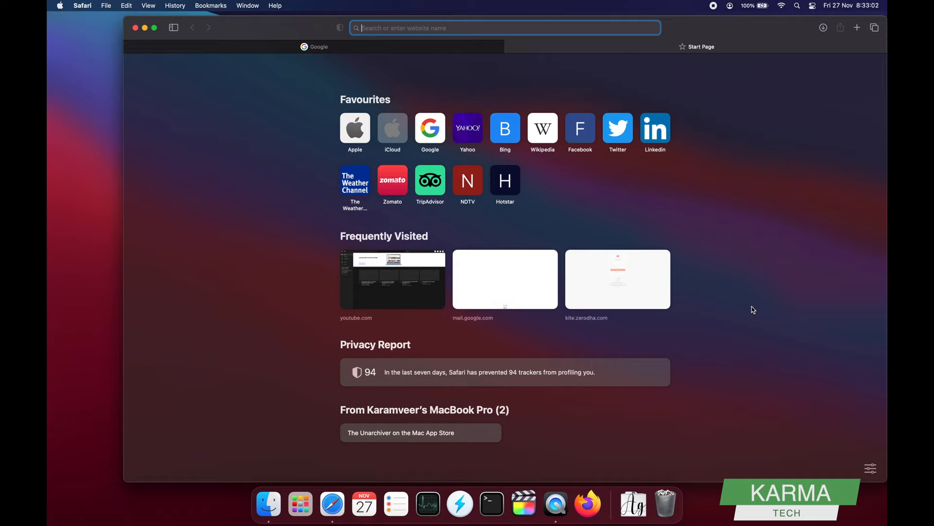
left_click(429, 128)
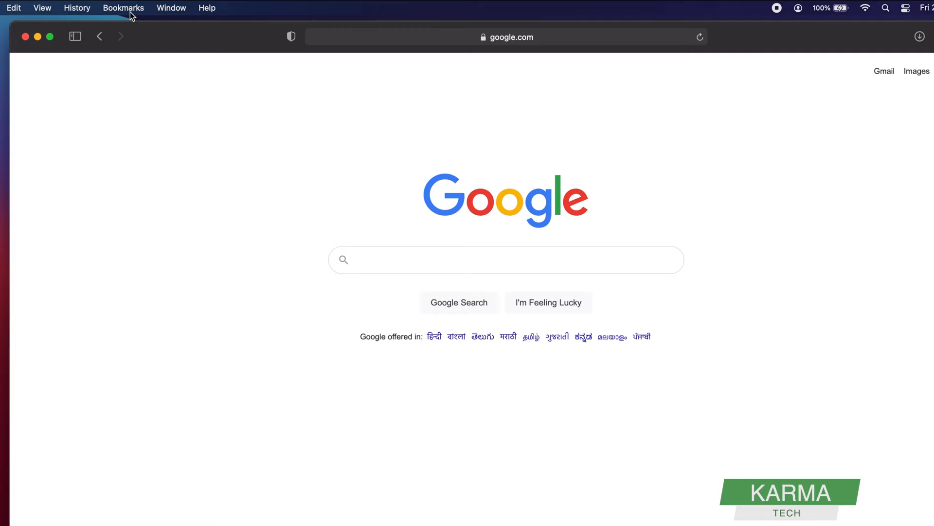
Step: Start adding a bookmark for google.com via the Bookmarks menu
left_click(123, 8)
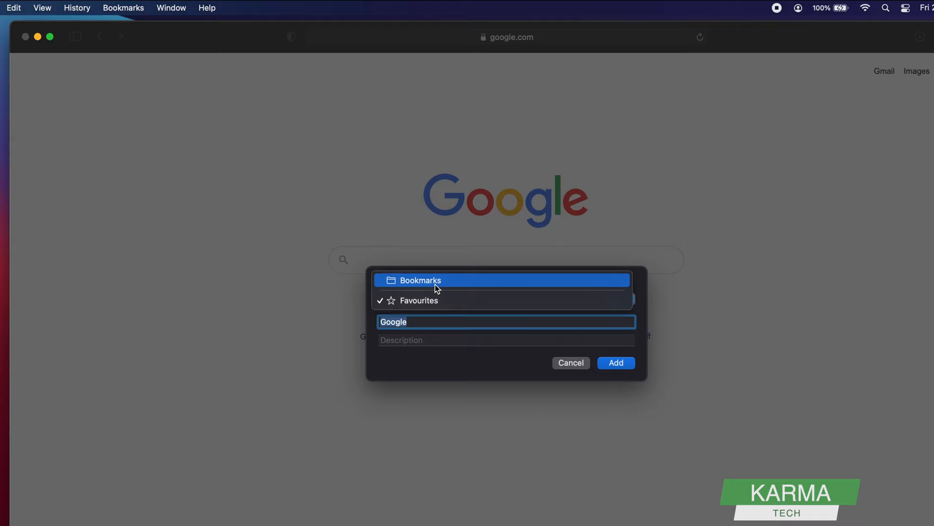
Step: Save the bookmark to Favourites and rename it 'MyGoogle' so it appears first on the start page
left_click(421, 301)
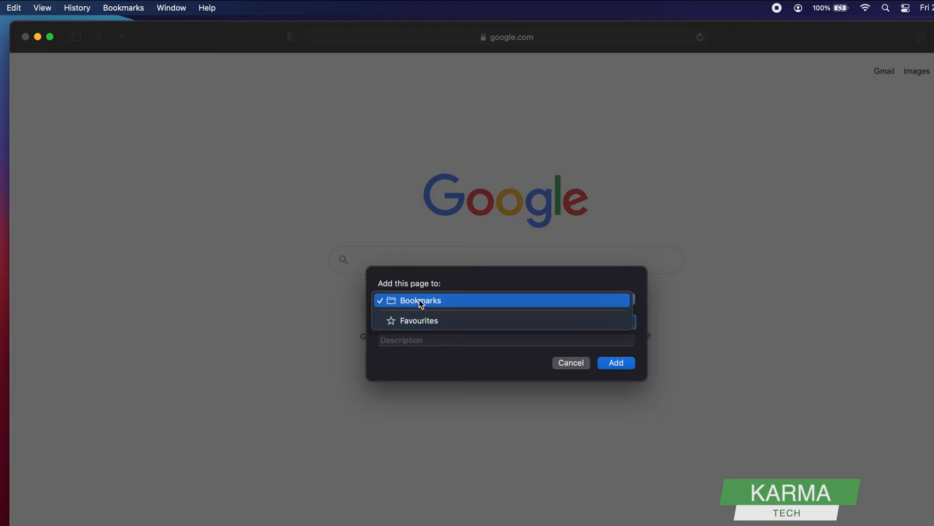
left_click(419, 320)
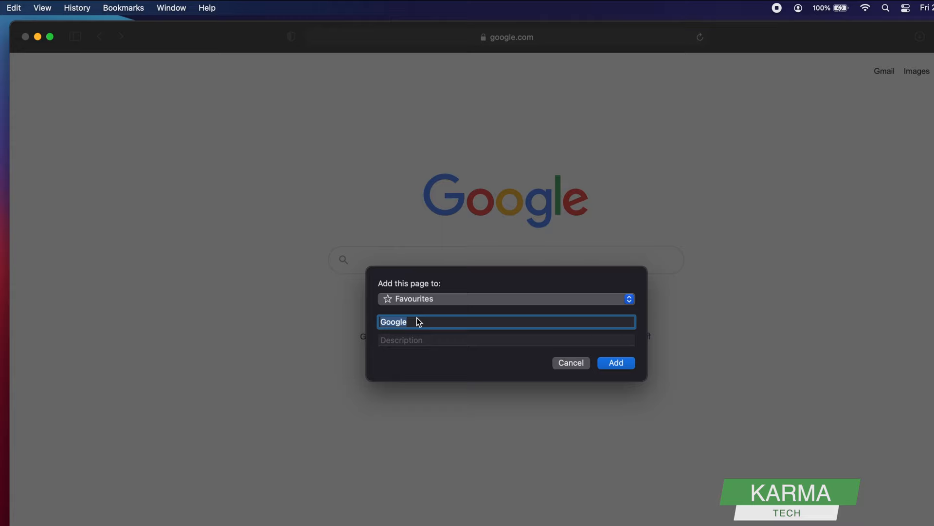
type("My")
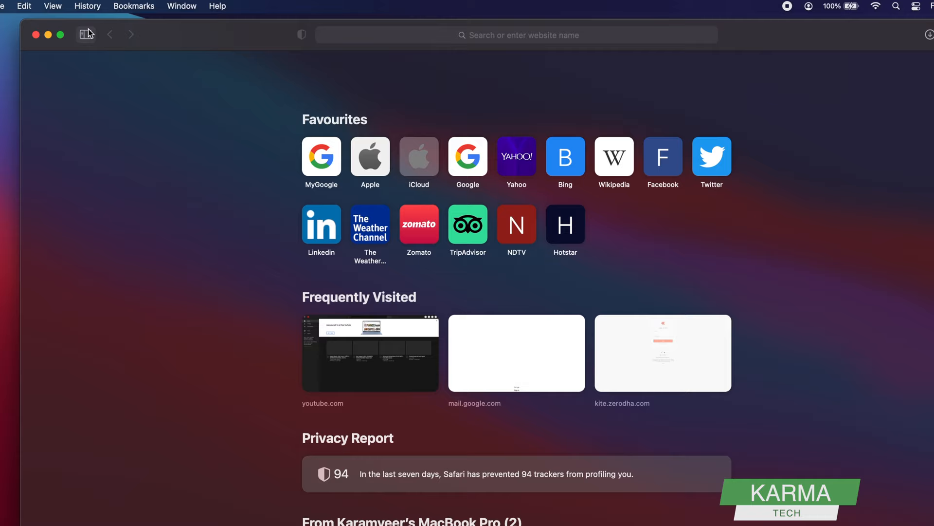
Step: Show the bookmarks sidebar listing Favourites with MyGoogle first
left_click(85, 35)
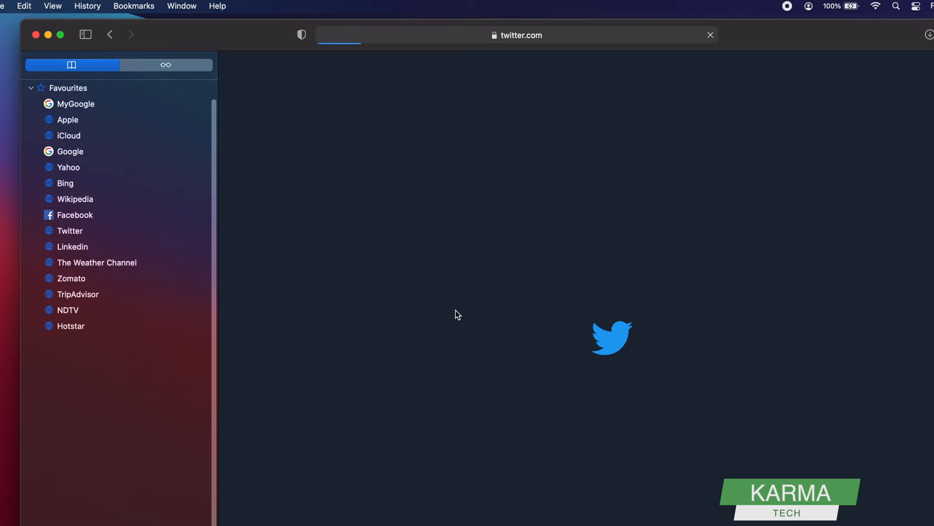
Step: Remove Bing from Favourites via its context menu in the sidebar
right_click(65, 183)
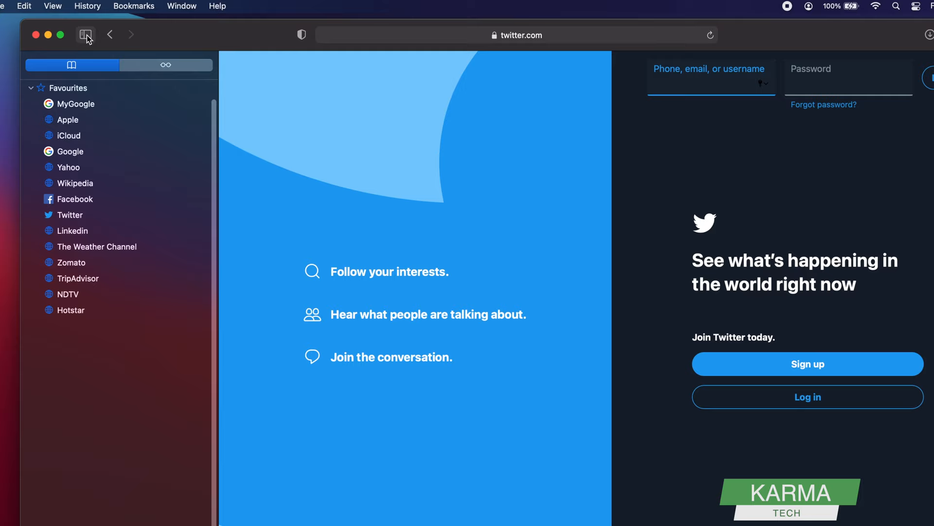
Step: Hide the bookmarks sidebar so the Twitter page fills the window
left_click(85, 35)
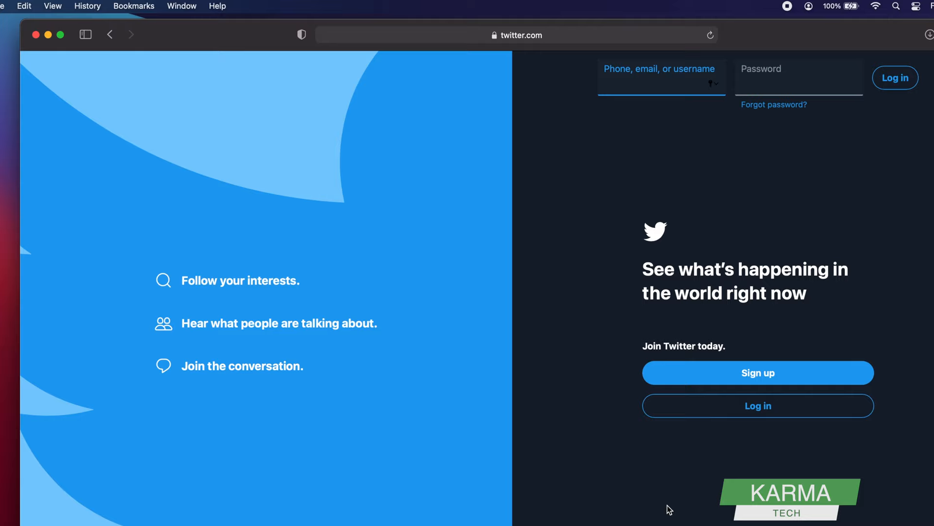
left_click(655, 84)
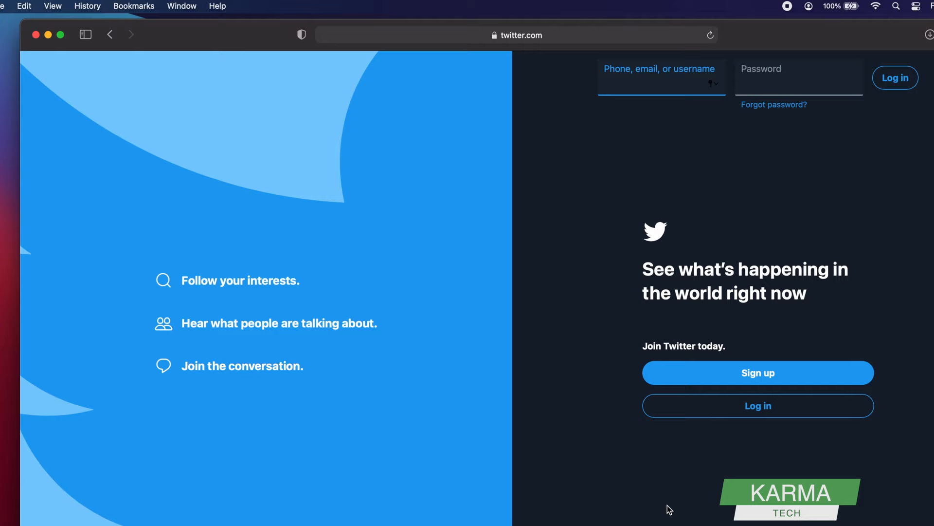